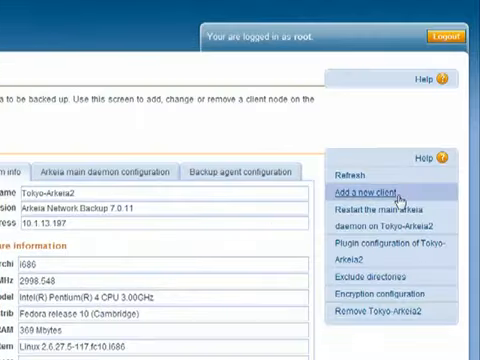
# Add a new client with hostname Tokyo-OracleERP3, then go to the Backup area
pyautogui.click(364, 192)
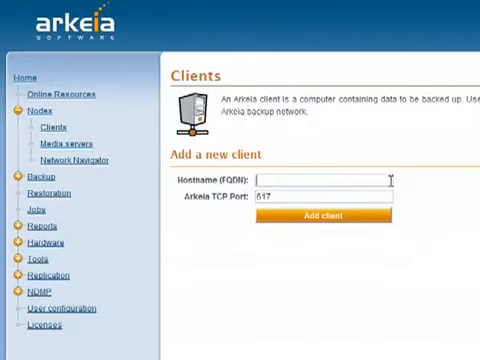
pyautogui.write('Tokyo-OracleERP3')
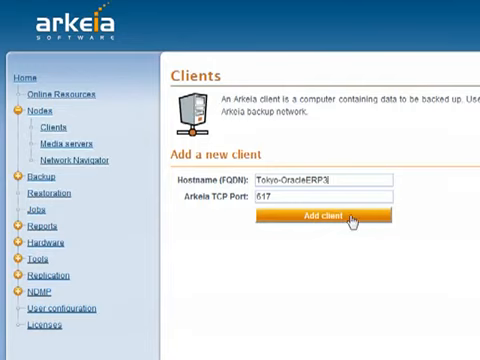
pyautogui.click(320, 216)
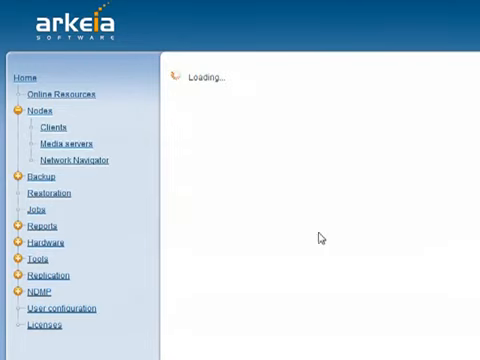
pyautogui.click(58, 128)
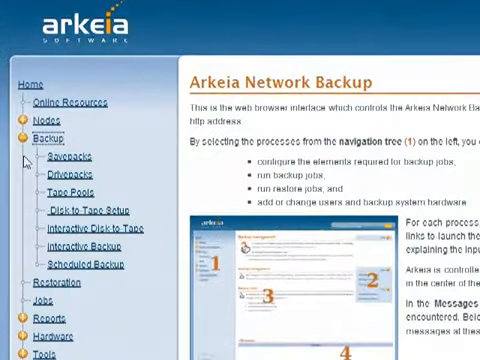
# Show the savepacks list under Backup to reach Tokyo-Domino4
pyautogui.click(64, 158)
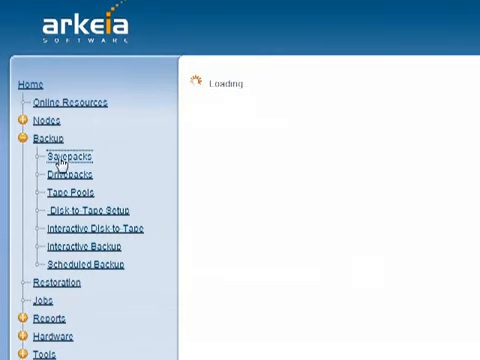
pyautogui.moveTo(144, 190)
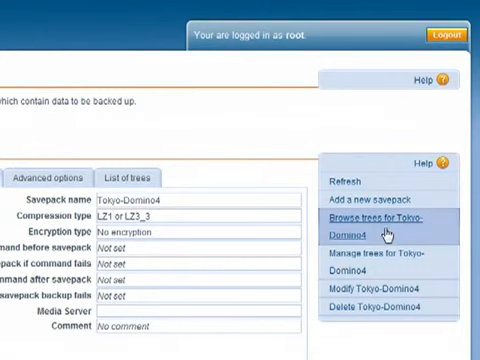
# Browse Tokyo-Domino4's file trees, expanding Root and the client node, then return Home
pyautogui.click(376, 216)
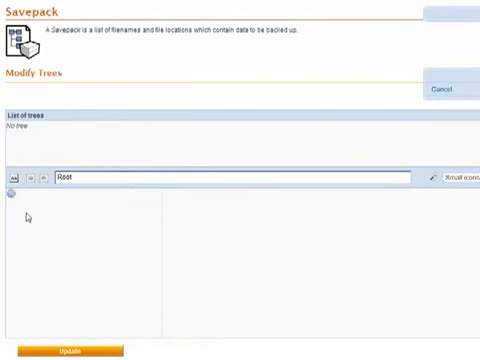
pyautogui.click(12, 202)
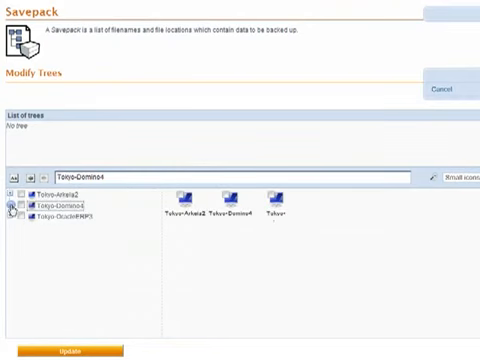
pyautogui.click(16, 208)
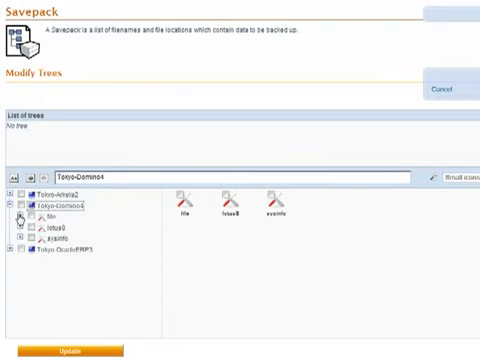
pyautogui.click(50, 206)
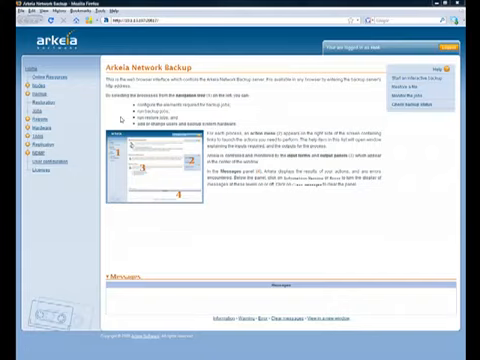
pyautogui.moveTo(116, 118)
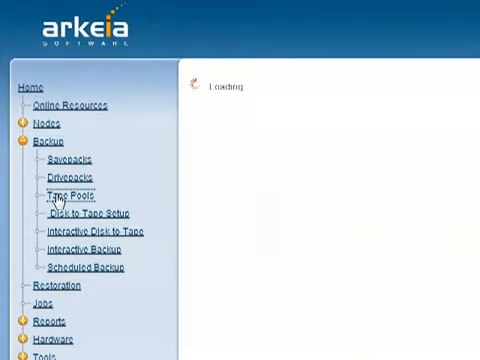
# Create a tape pool named 'daily pool' in Tape Pools and show its properties
pyautogui.click(68, 194)
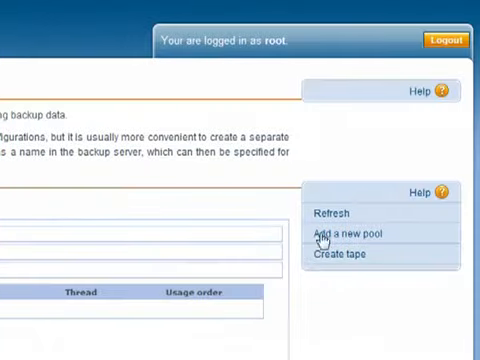
pyautogui.moveTo(356, 236)
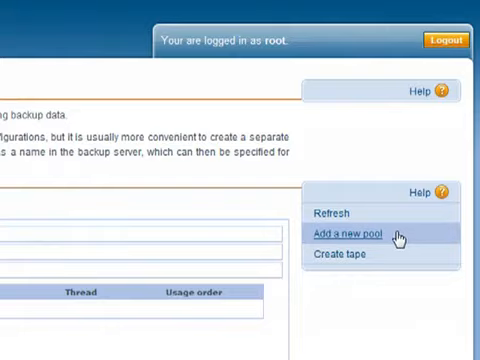
pyautogui.click(352, 234)
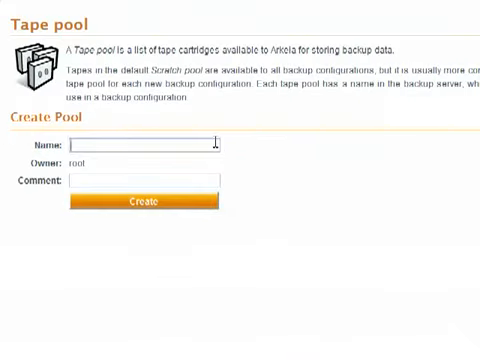
pyautogui.write('daily pool')
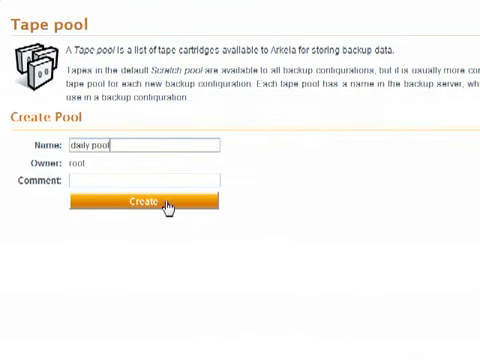
pyautogui.click(148, 202)
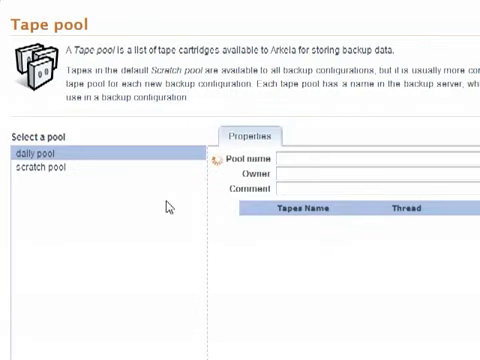
pyautogui.click(40, 152)
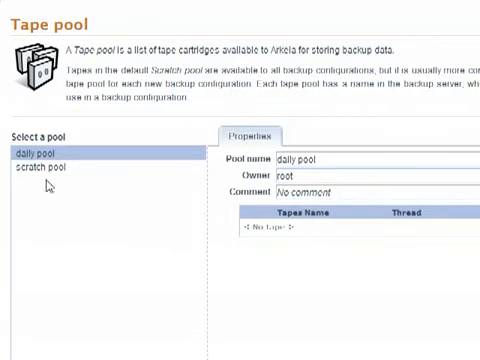
pyautogui.moveTo(44, 184)
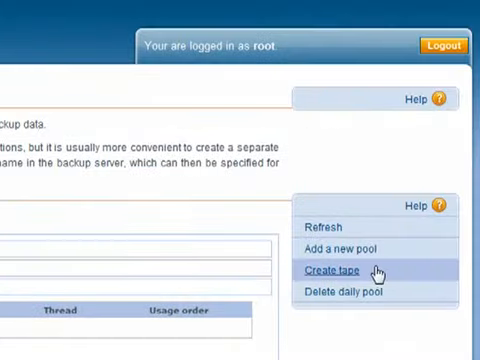
# Create tapes named 'daily tape' of type LTO Ultrium 800GB in the daily pool
pyautogui.click(334, 272)
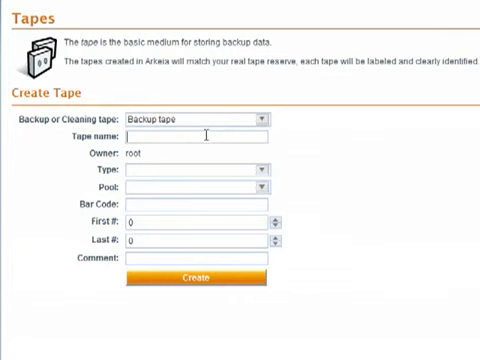
pyautogui.write('daily tape')
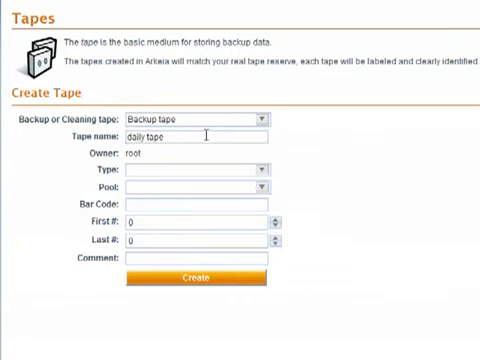
pyautogui.moveTo(208, 160)
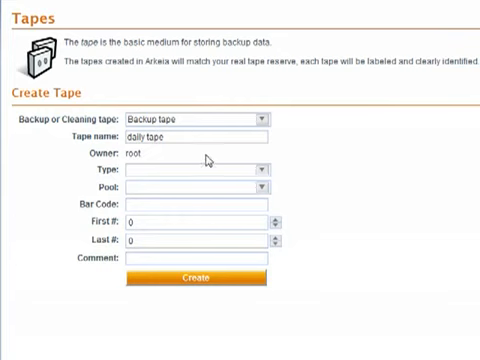
pyautogui.moveTo(262, 174)
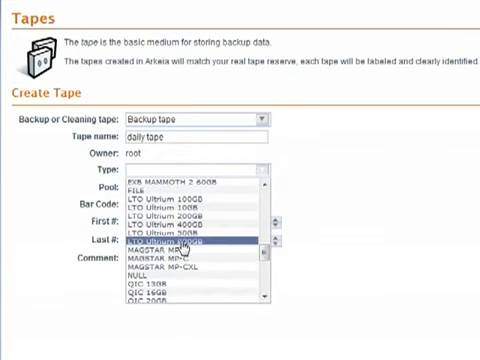
pyautogui.click(190, 236)
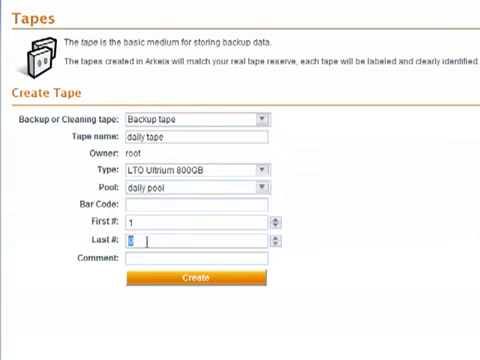
pyautogui.write('5')
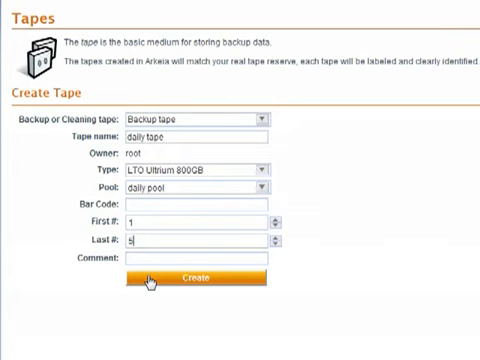
pyautogui.click(190, 280)
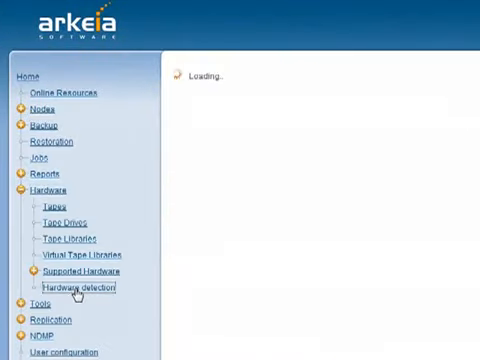
# Run hardware detection to find the attached HP LTO4 tape drive
pyautogui.click(82, 288)
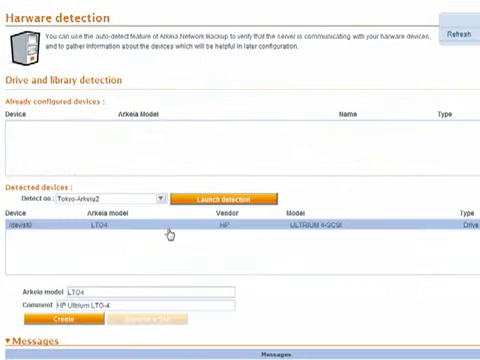
pyautogui.moveTo(208, 244)
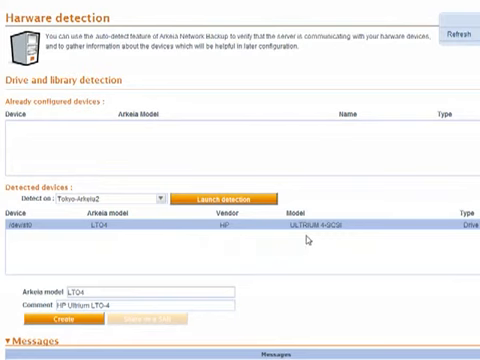
pyautogui.moveTo(136, 304)
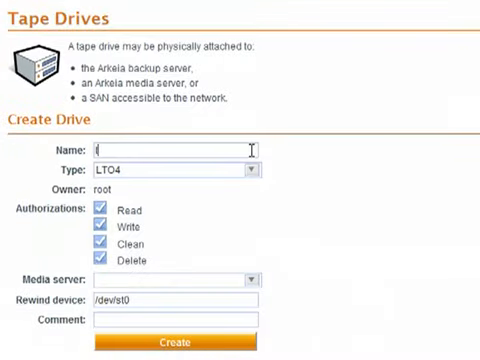
# Name the new drive 'lto4 drive' with type LTO4 on /dev/st0
pyautogui.write('lto4 drive')
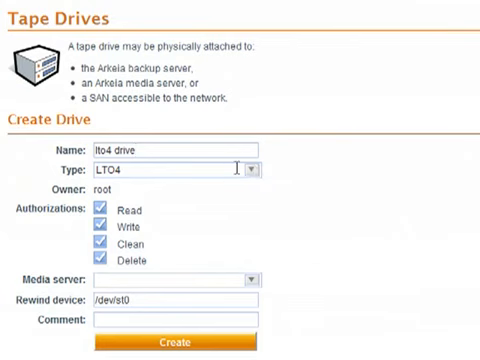
pyautogui.moveTo(228, 280)
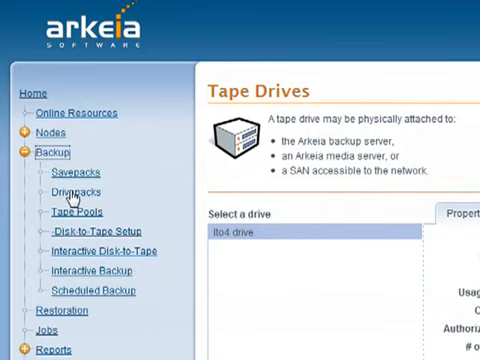
# Create a drivepack named 'lto4 drivepack' containing the lto4 drive
pyautogui.click(72, 192)
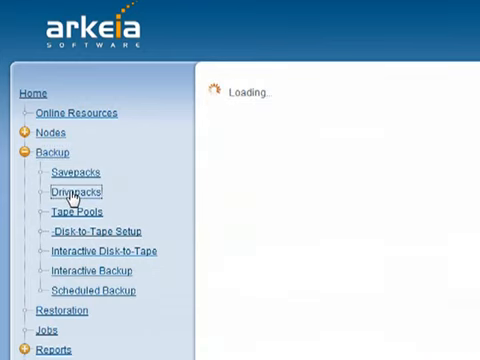
pyautogui.click(72, 192)
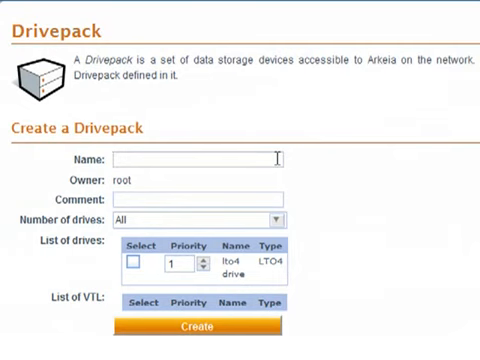
pyautogui.write('lto4 drivepack')
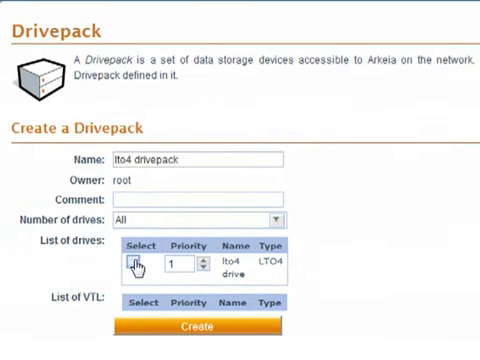
pyautogui.click(138, 262)
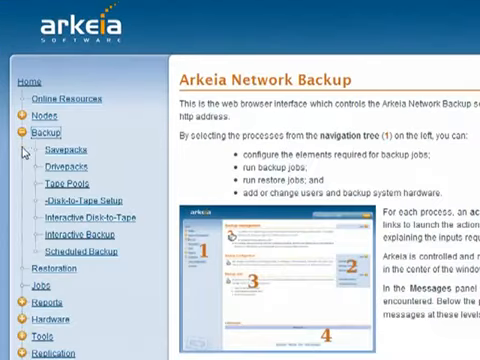
# Start an interactive total backup of Tokyo-Domino4 to the daily pool
pyautogui.click(80, 238)
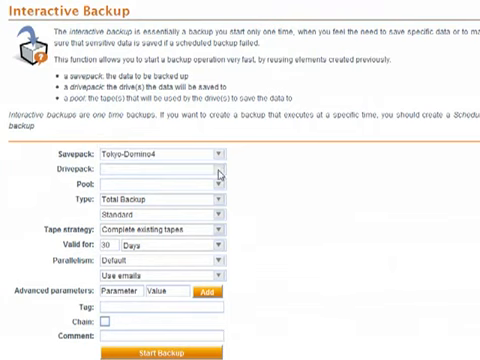
pyautogui.click(156, 168)
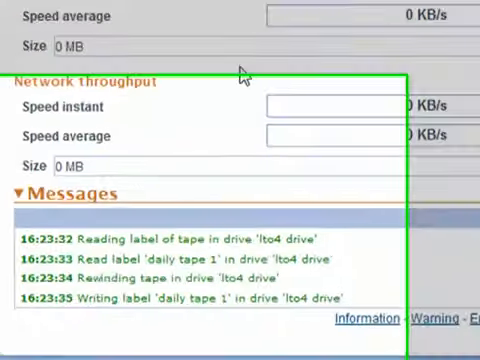
# Scroll the Monitor Backup page to watch throughput and tape messages
pyautogui.scroll(-3)
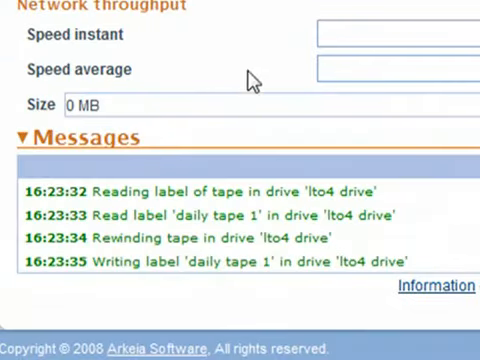
pyautogui.moveTo(164, 290)
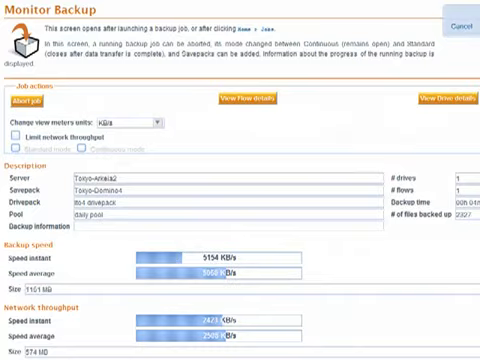
pyautogui.scroll(-3)
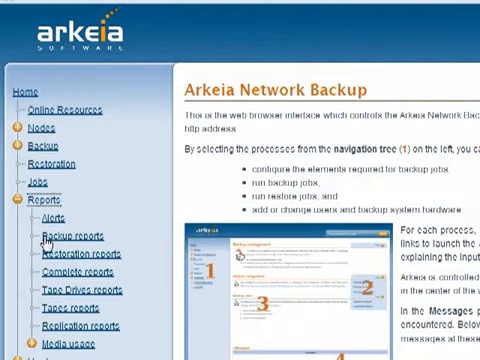
pyautogui.click(70, 236)
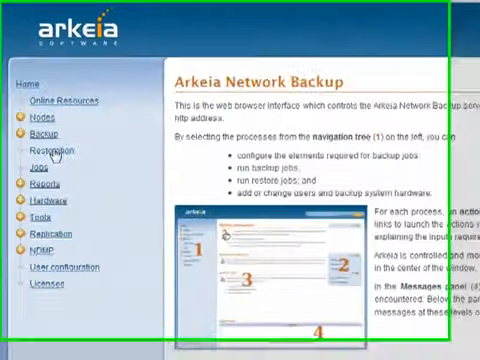
# Go to Restoration and browse the Tokyo-Domino4 backup tree on the Select file list
pyautogui.click(48, 150)
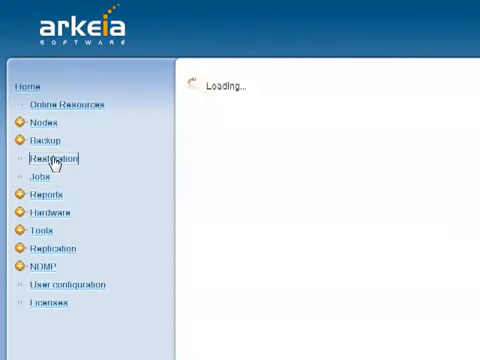
pyautogui.click(48, 158)
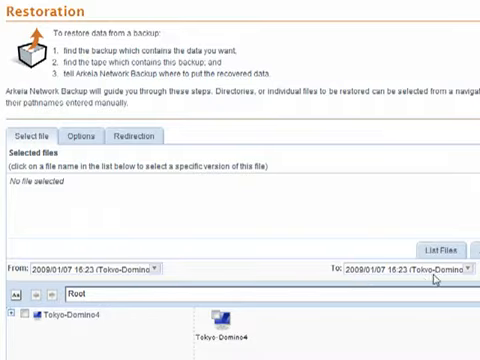
pyautogui.scroll(-3)
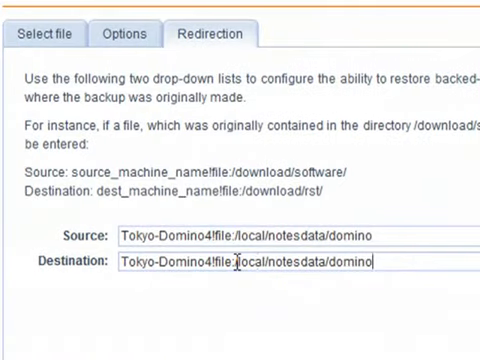
pyautogui.moveTo(244, 292)
pyautogui.write('/tmp')
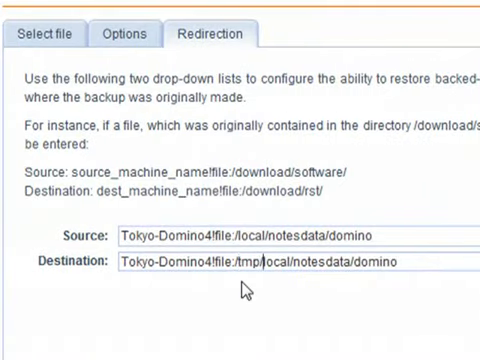
# Set the restore destination to Tokyo-Domino4/file:/tmp/local/notesdata/domino
pyautogui.scroll(-3)
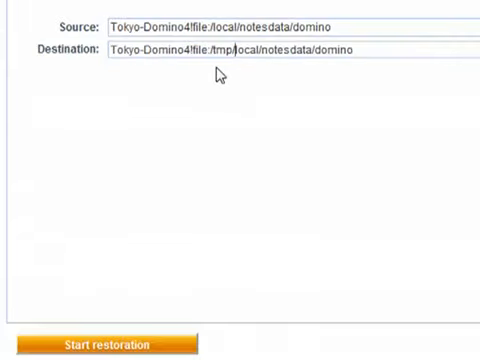
pyautogui.moveTo(130, 324)
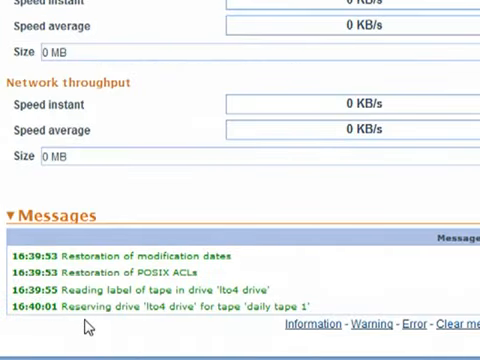
# Start the restoration and review its monitor messages about dates, ACLs and daily tape 1
pyautogui.scroll(3)
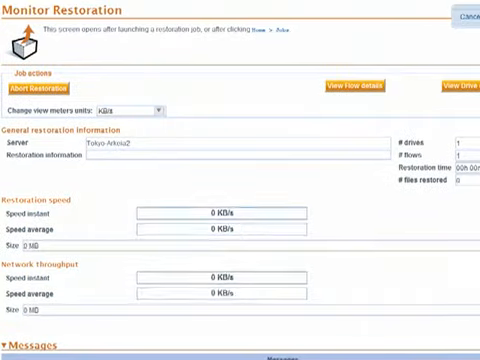